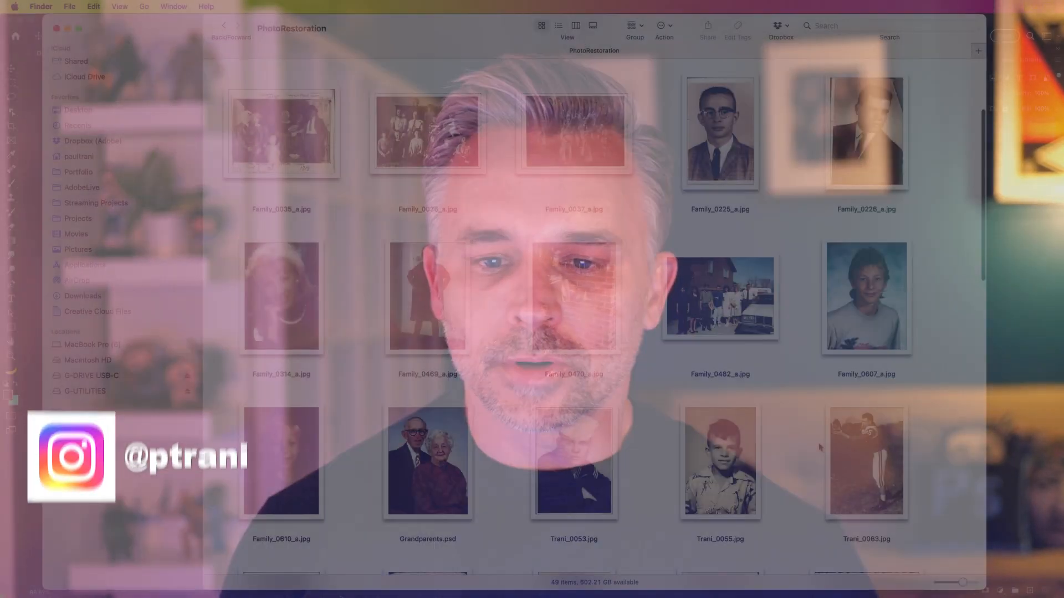
Locate the father portrait in the PhotoRestoration folder and open it in Photoshop
scroll("down", 3)
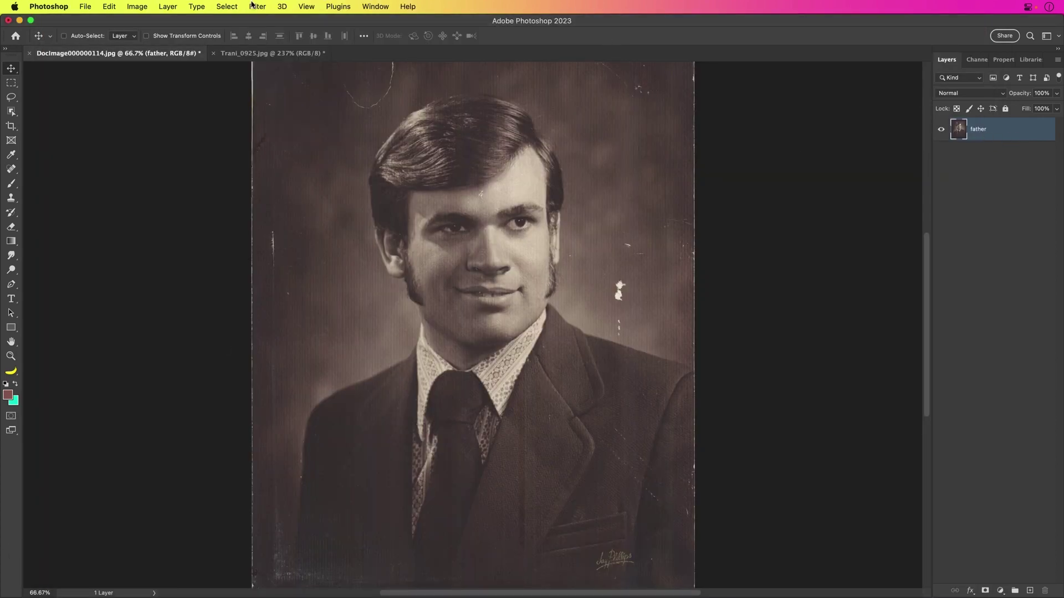
Apply the Photo Restoration neural filter to the portrait, outputting the result to a new layer
left_click(256, 7)
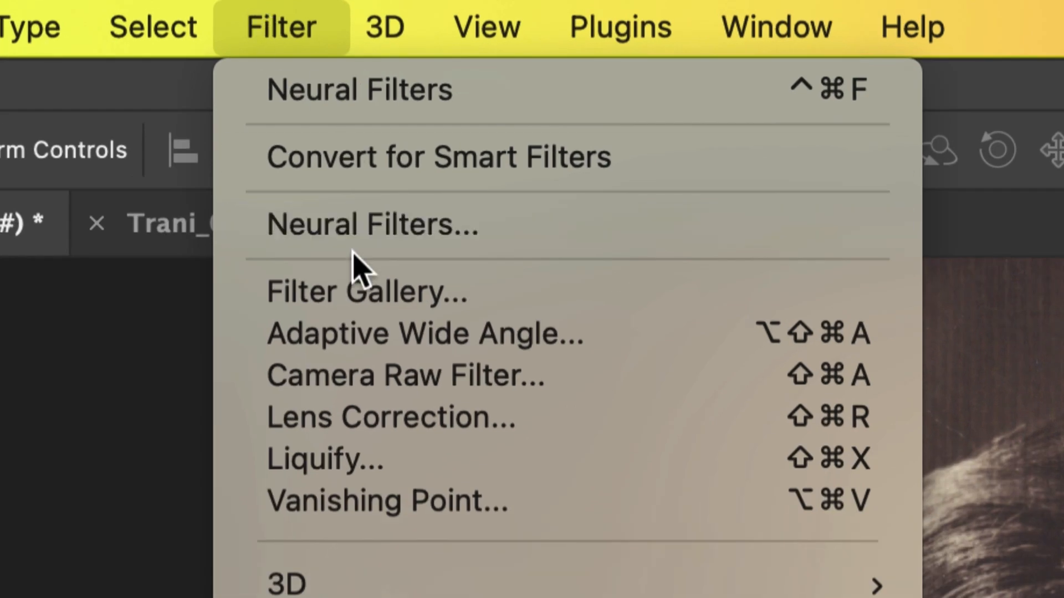
left_click(371, 225)
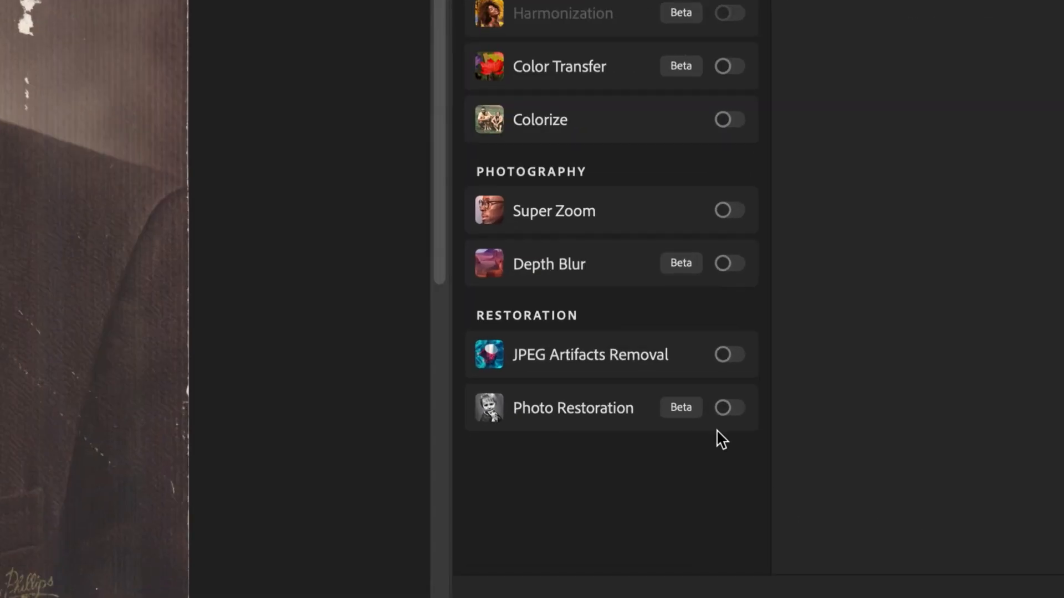
mouse_move(729, 413)
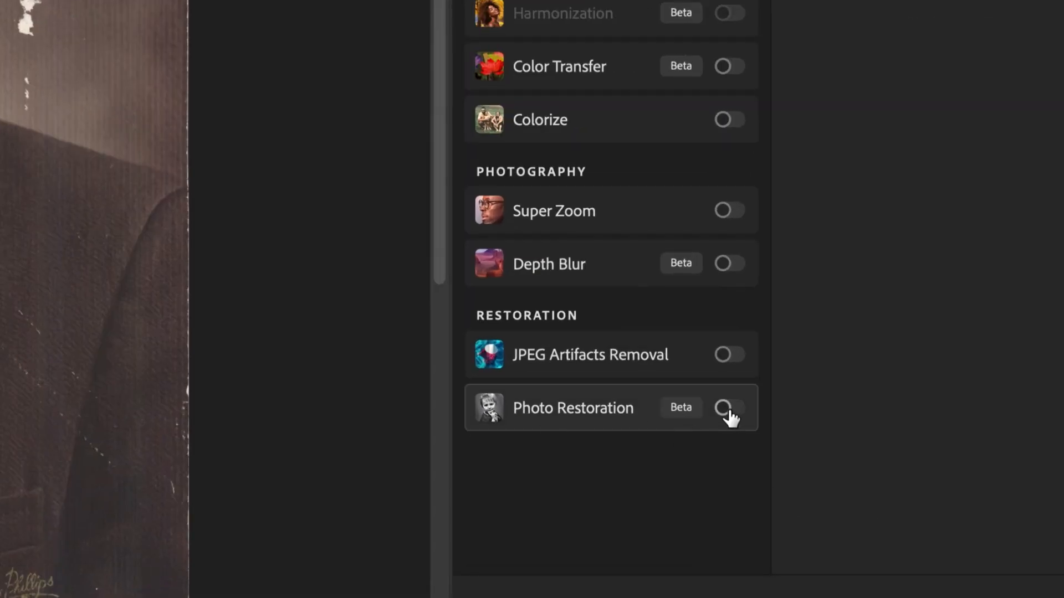
left_click(728, 407)
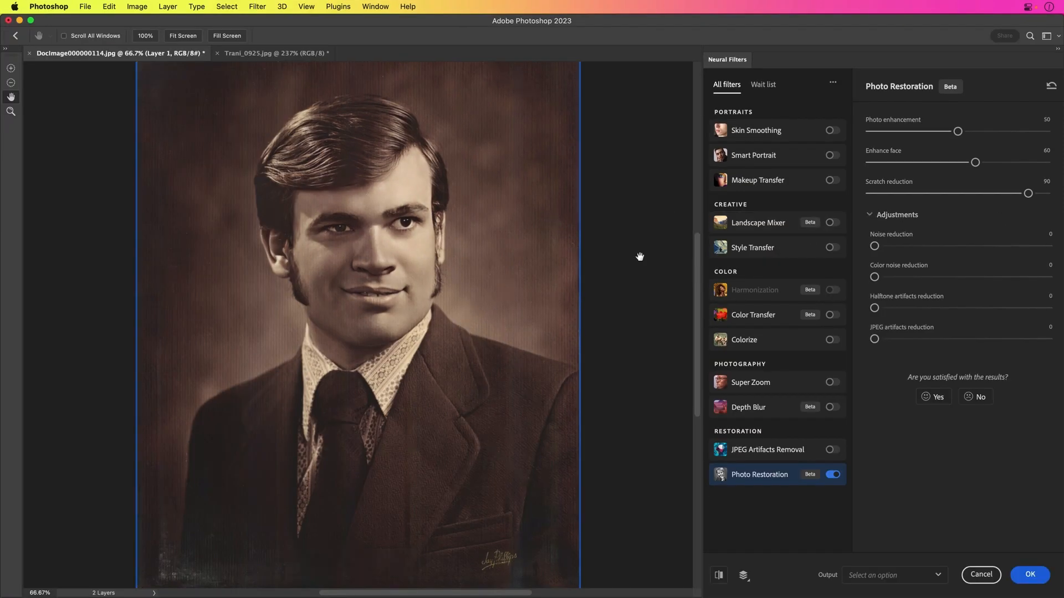
left_click(717, 575)
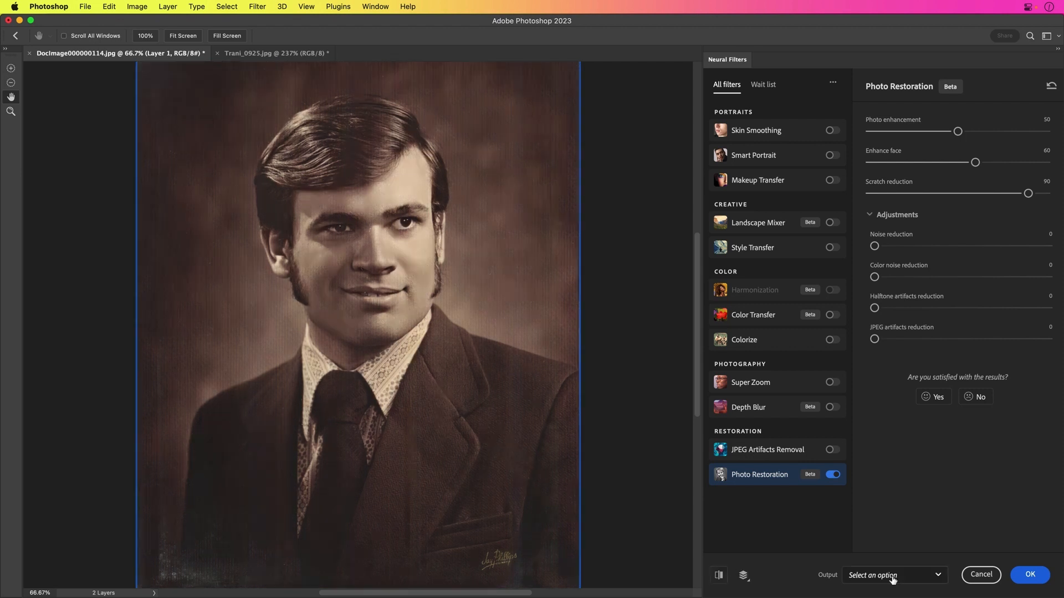
left_click(893, 575)
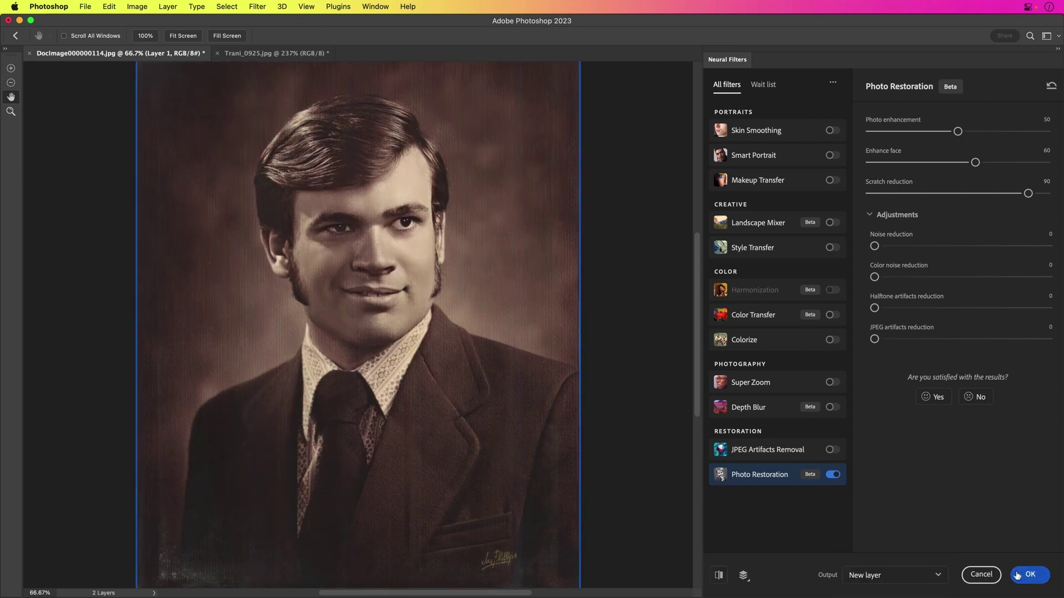
left_click(1030, 575)
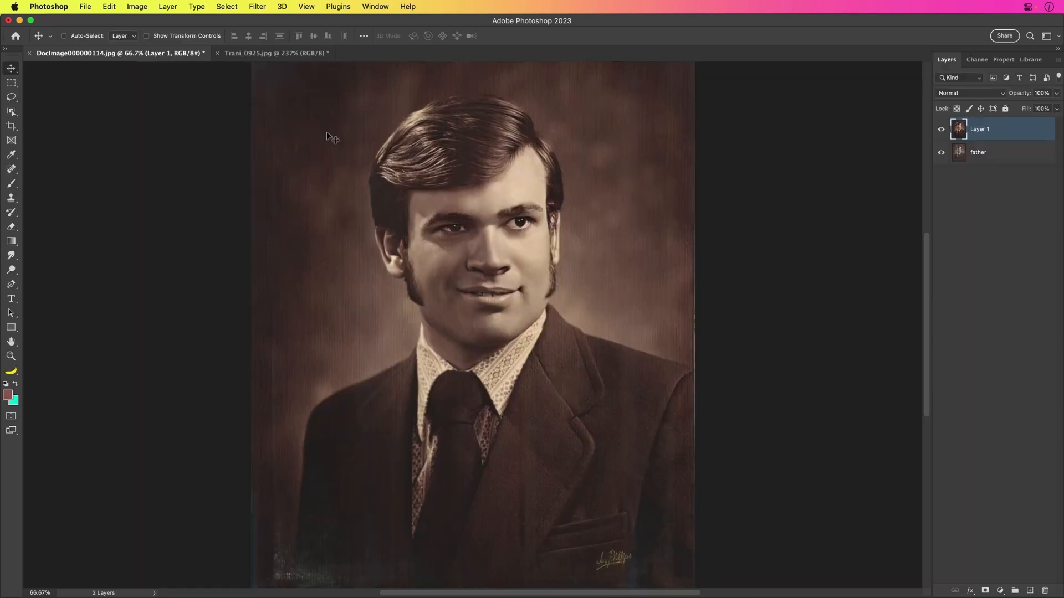
Hide and re-show the restored layer to compare it against the original scan
left_click(942, 130)
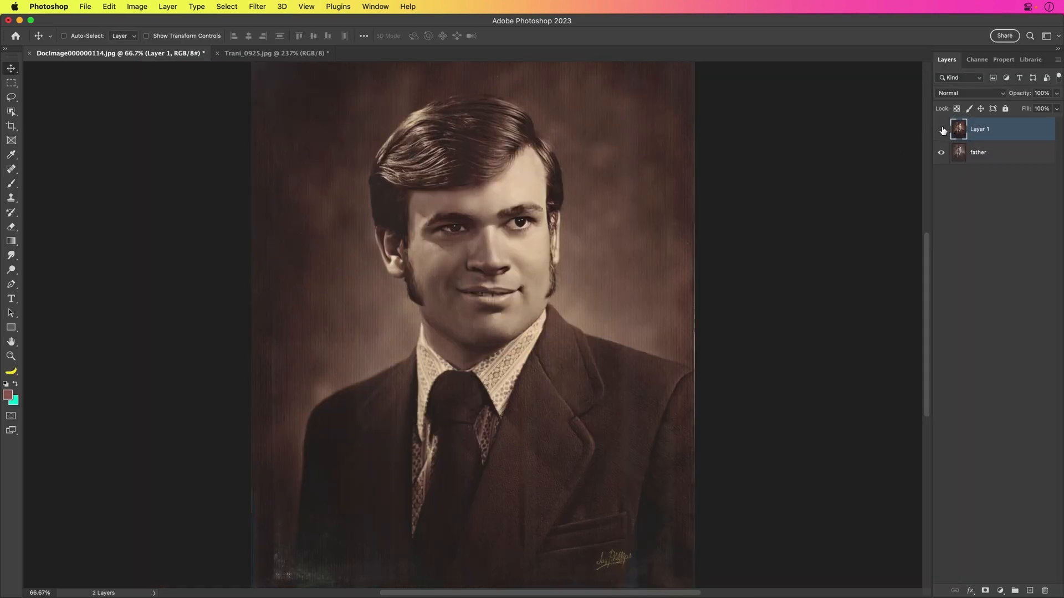
left_click(941, 128)
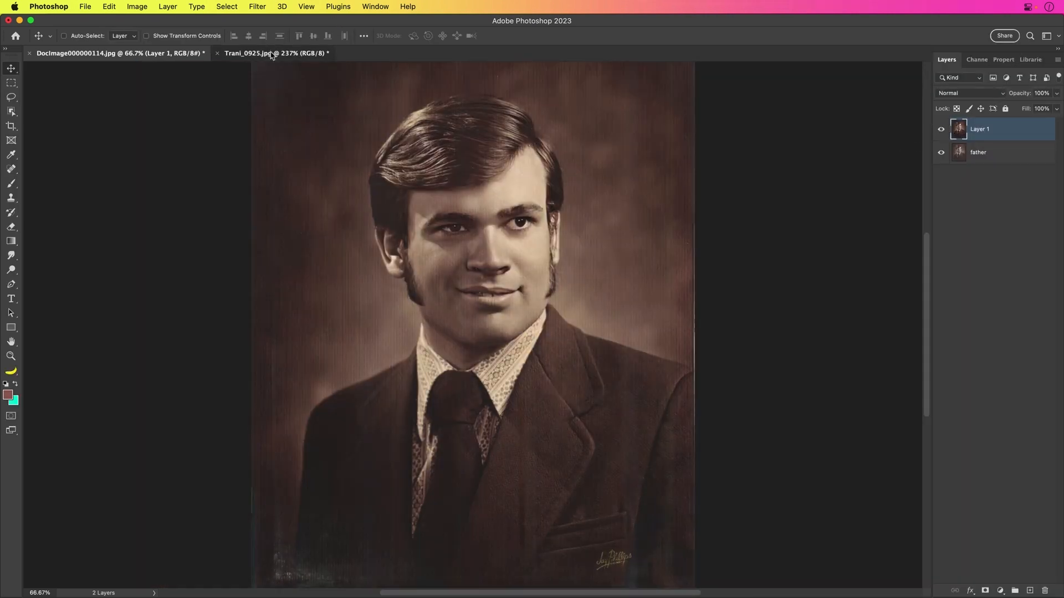
Apply Photo Restoration to Trani_0925.jpg on a new layer so the tear and scratches disappear
left_click(276, 53)
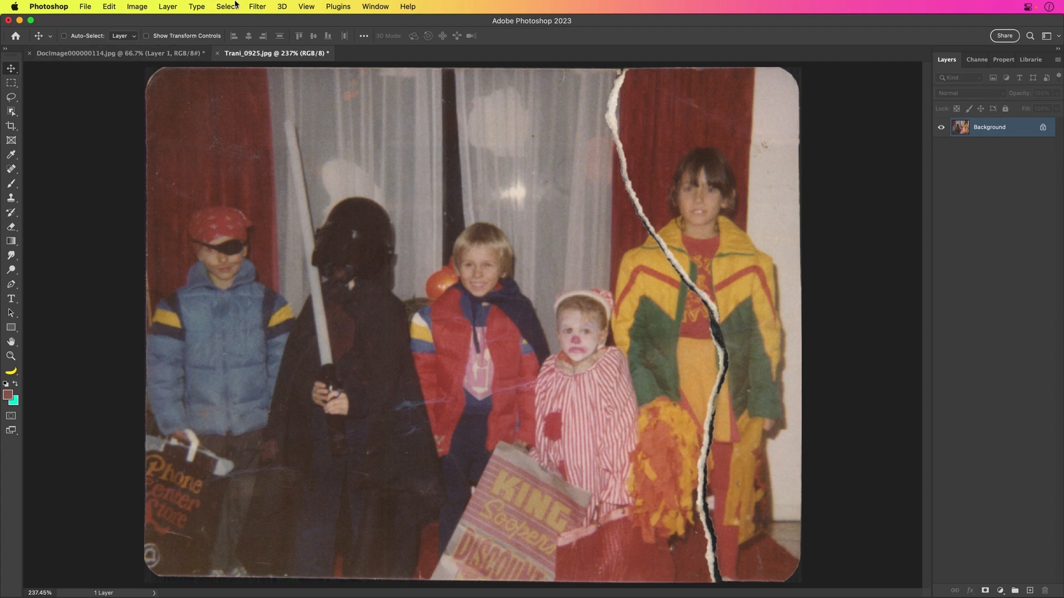
mouse_move(256, 7)
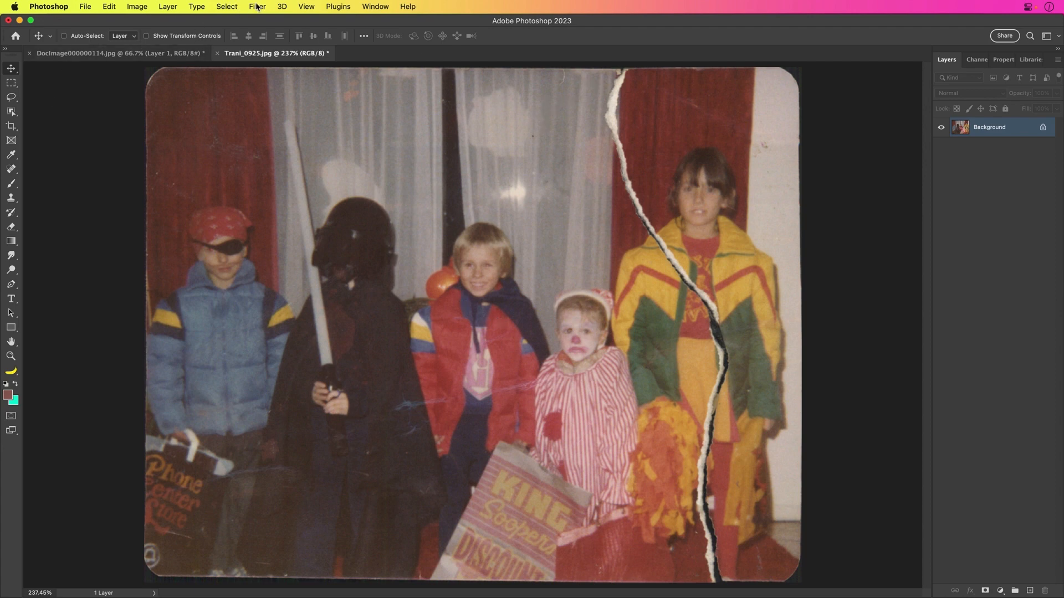
left_click(256, 6)
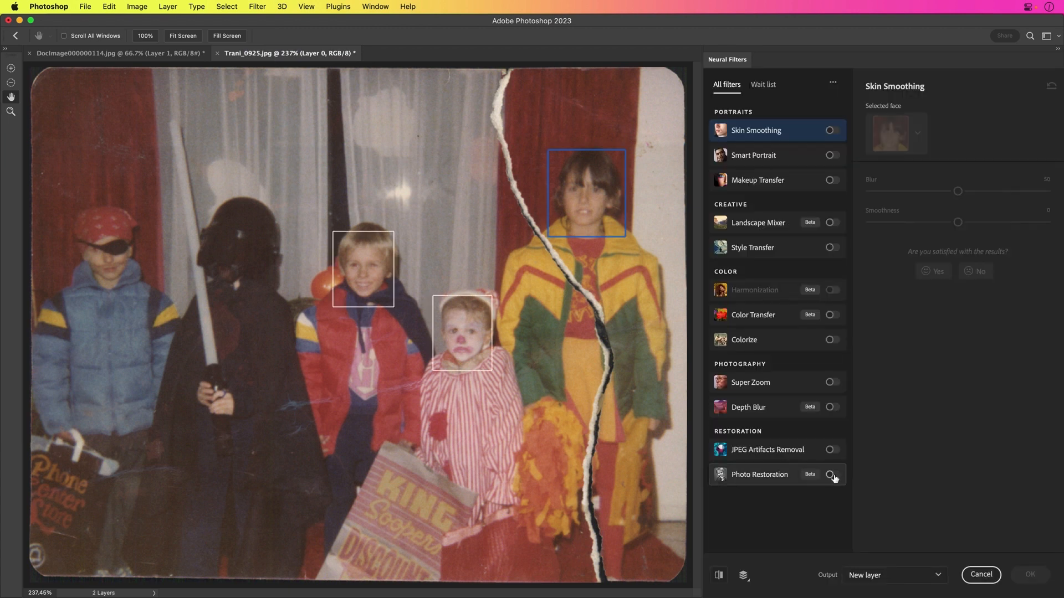
left_click(832, 474)
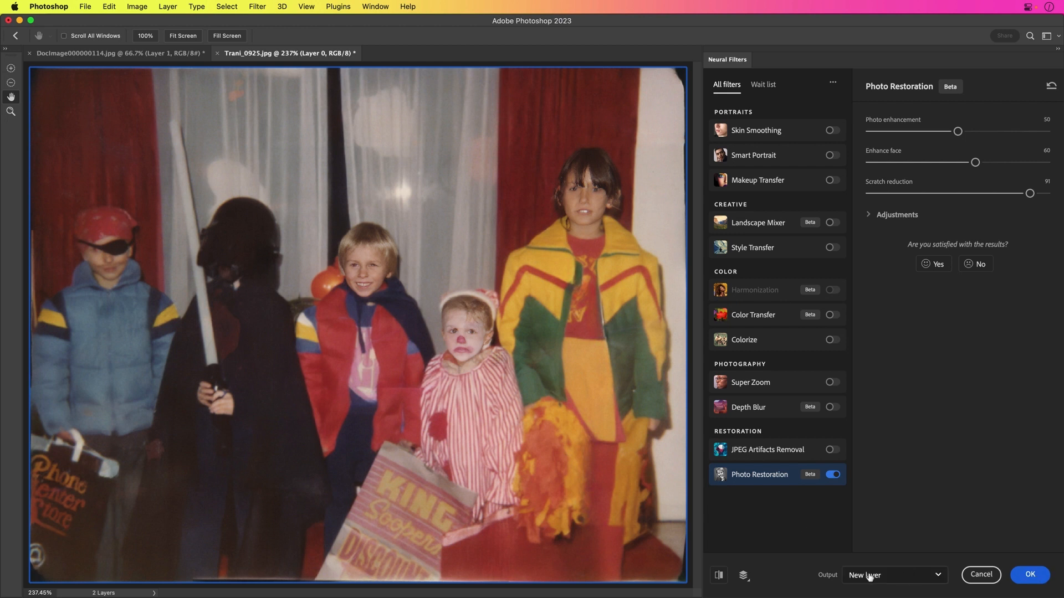
left_click(718, 575)
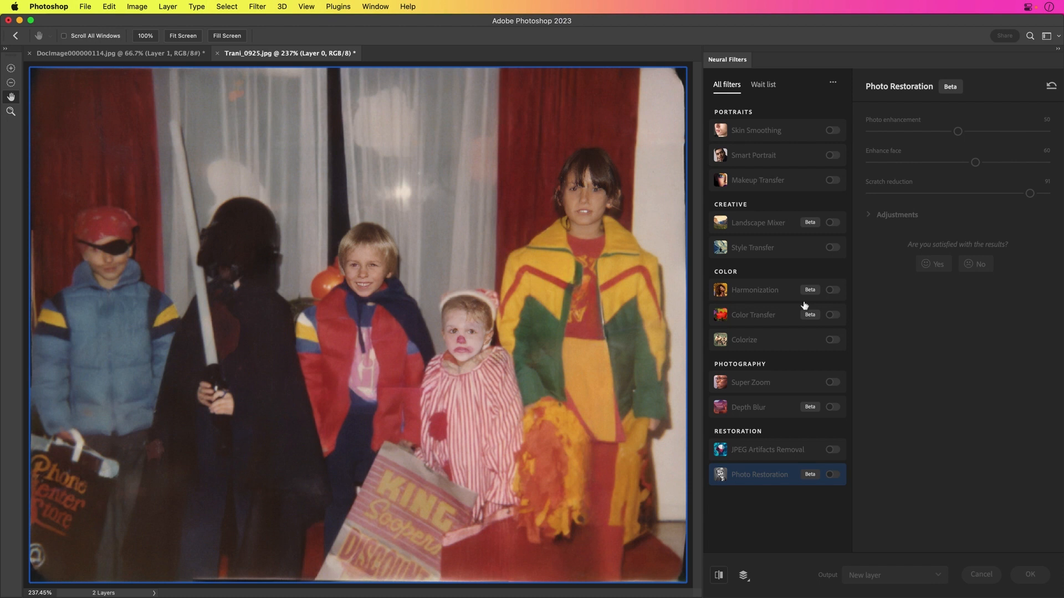
left_click(1028, 575)
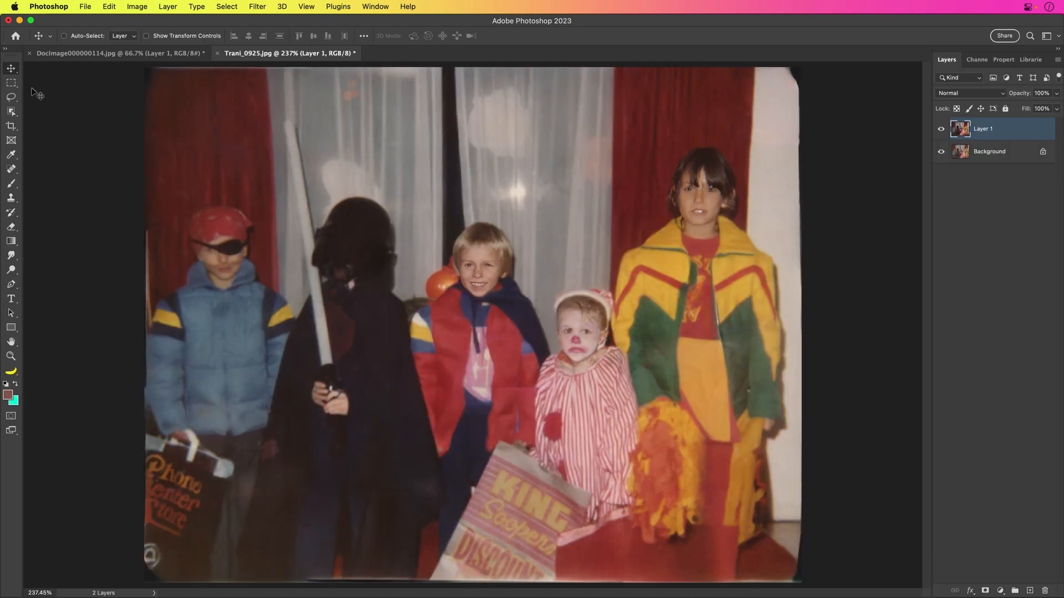
Colorize Layer 1 with Saturation -3 and output set to a new color layer
left_click(116, 53)
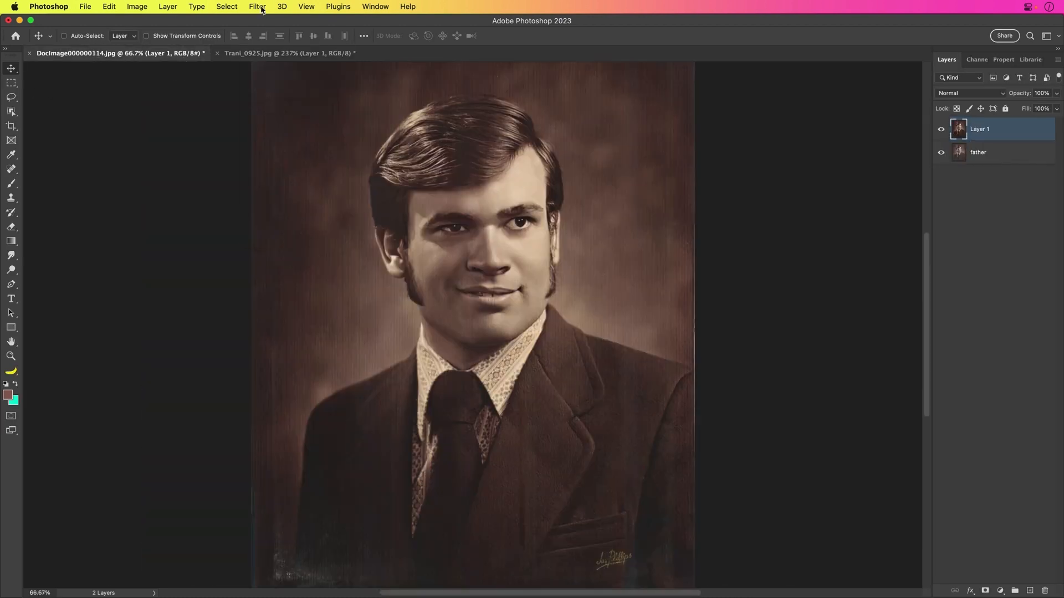
left_click(256, 6)
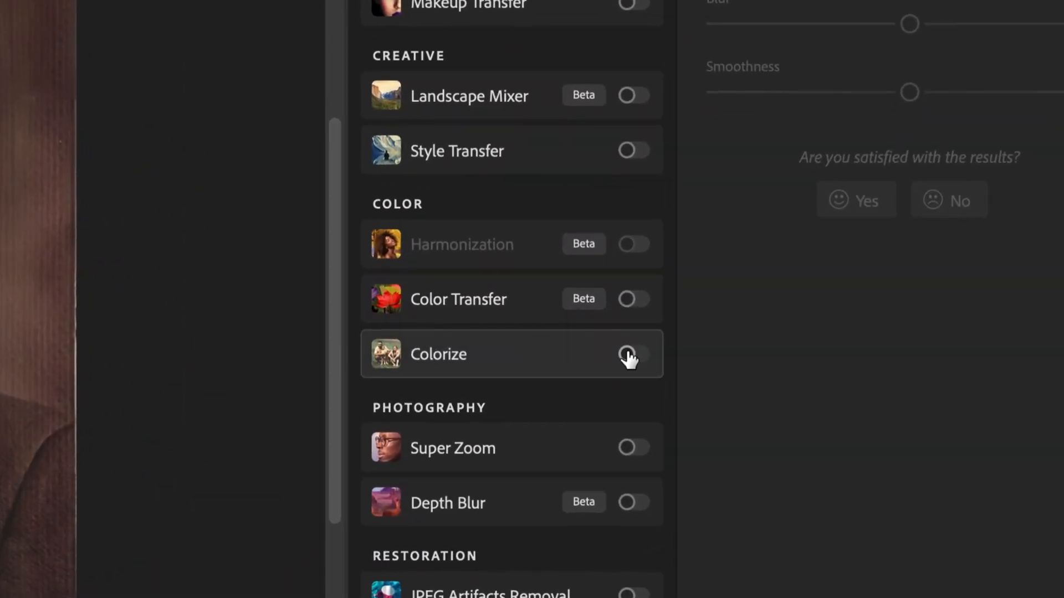
left_click(630, 354)
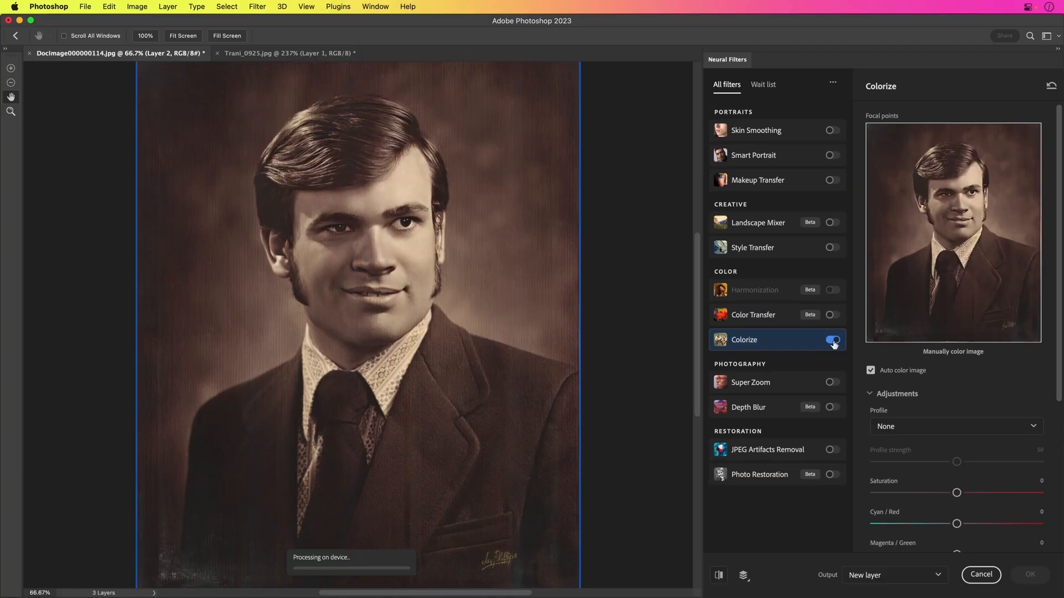
left_click(832, 340)
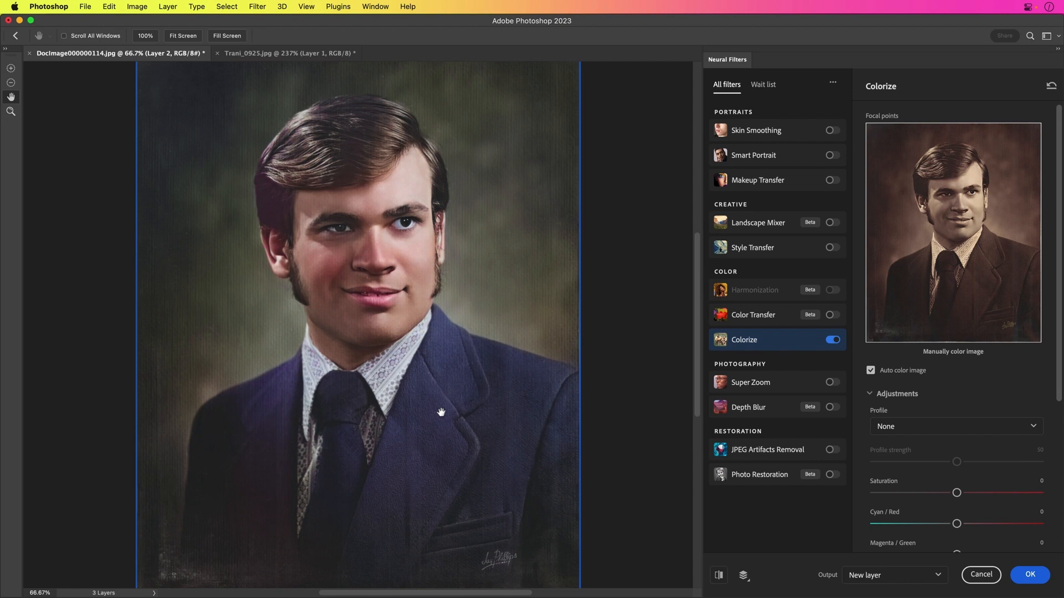
mouse_move(1050, 368)
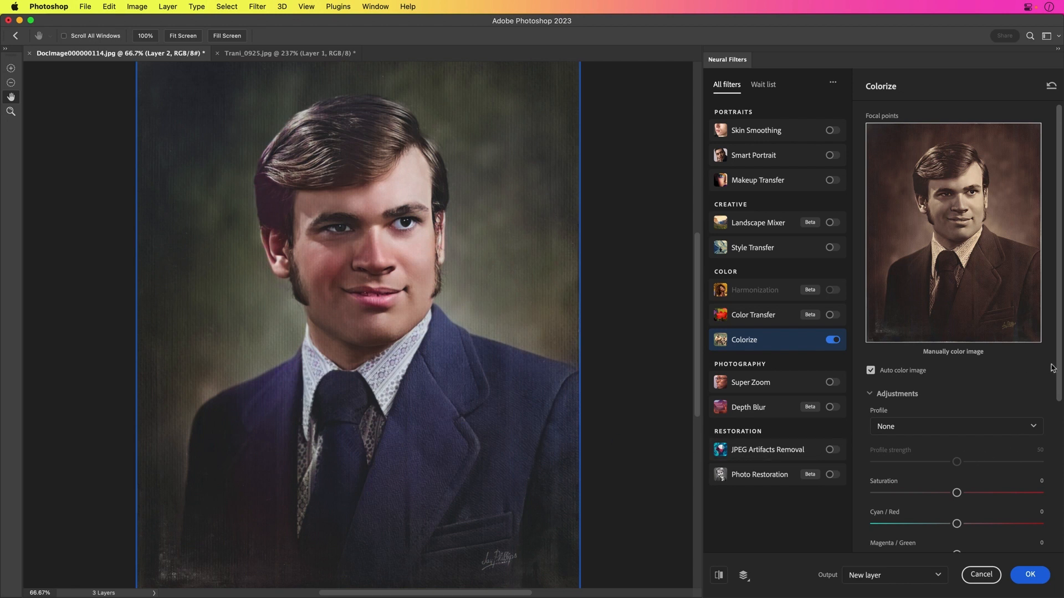
scroll("down", 3)
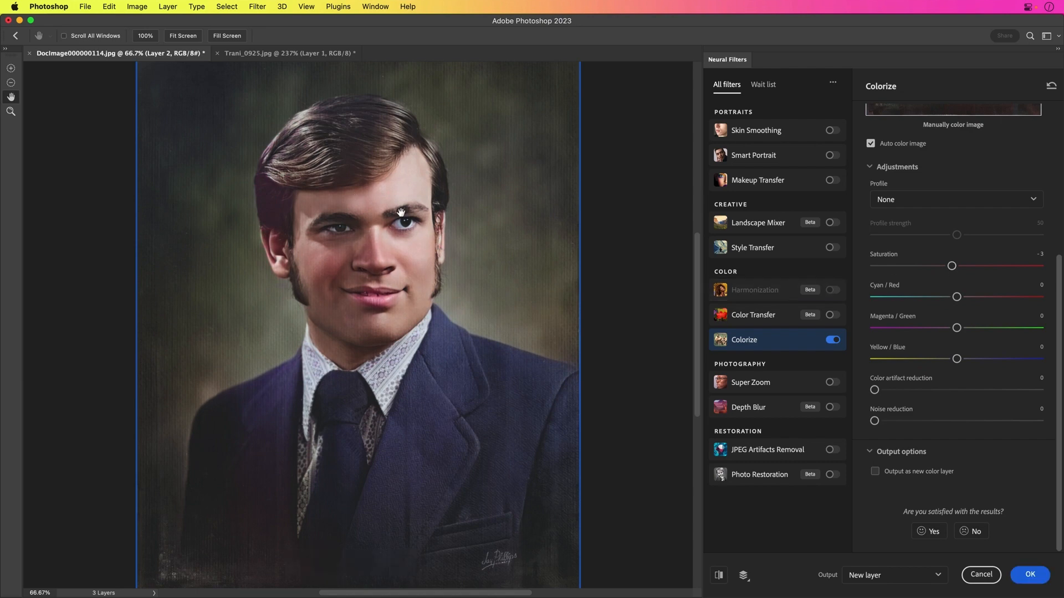
mouse_move(1057, 534)
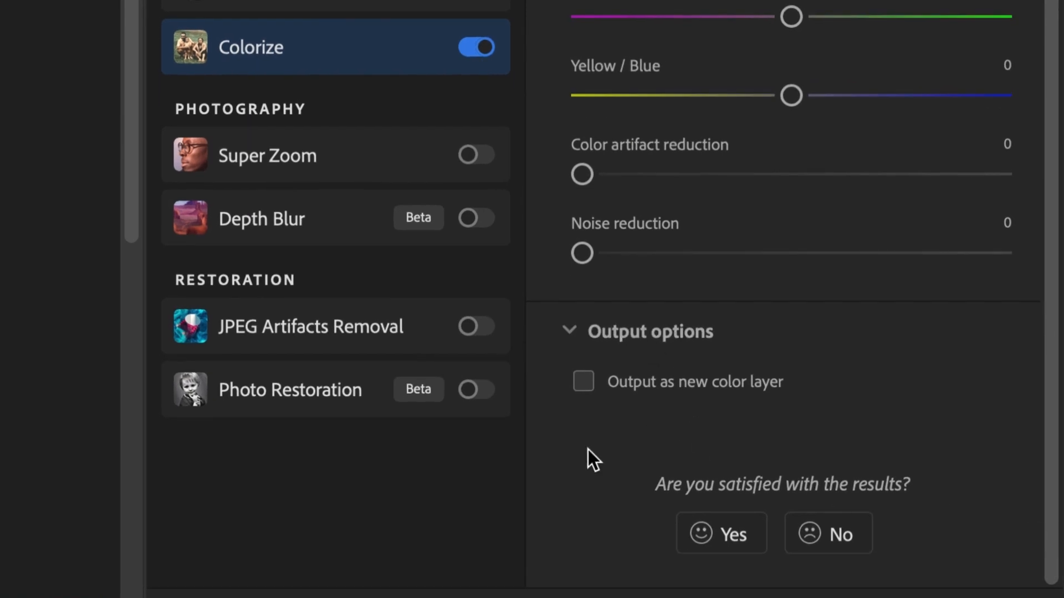
left_click(582, 381)
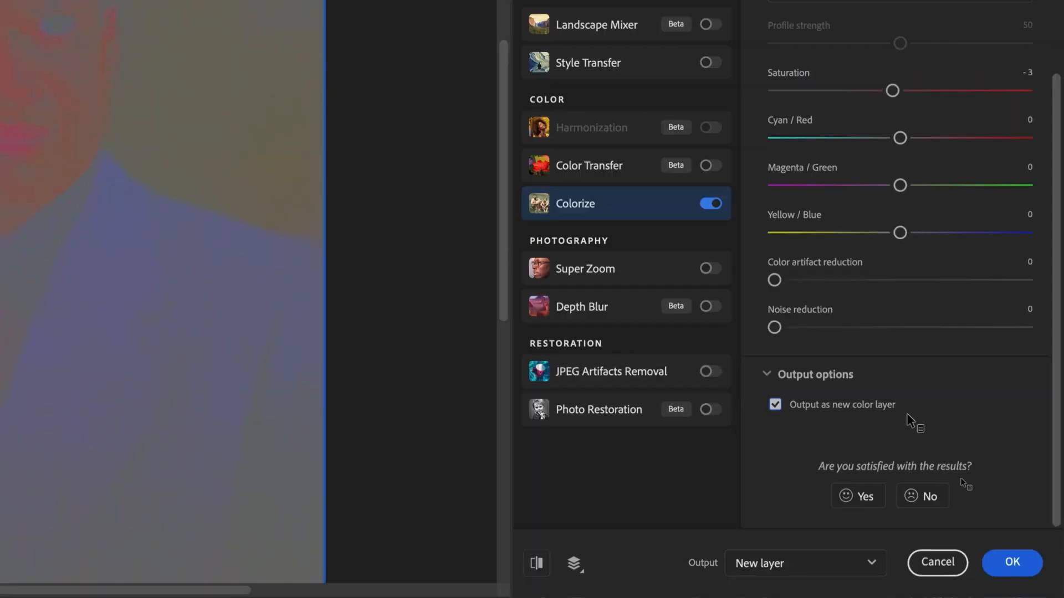
Commit the colorization as Layer 2, try Color blending, then set it to Normal
left_click(1011, 563)
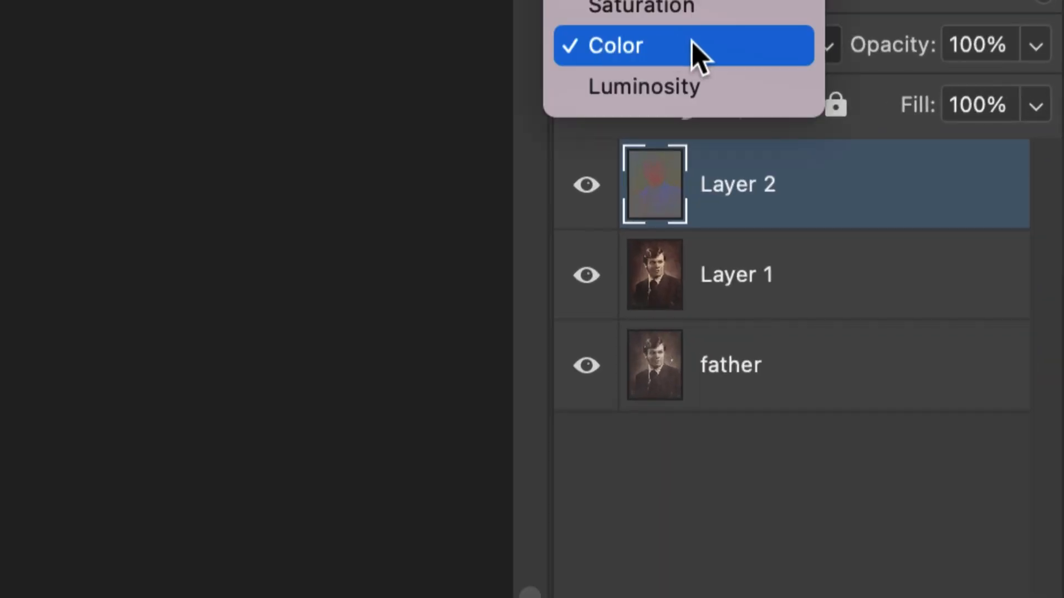
left_click(614, 45)
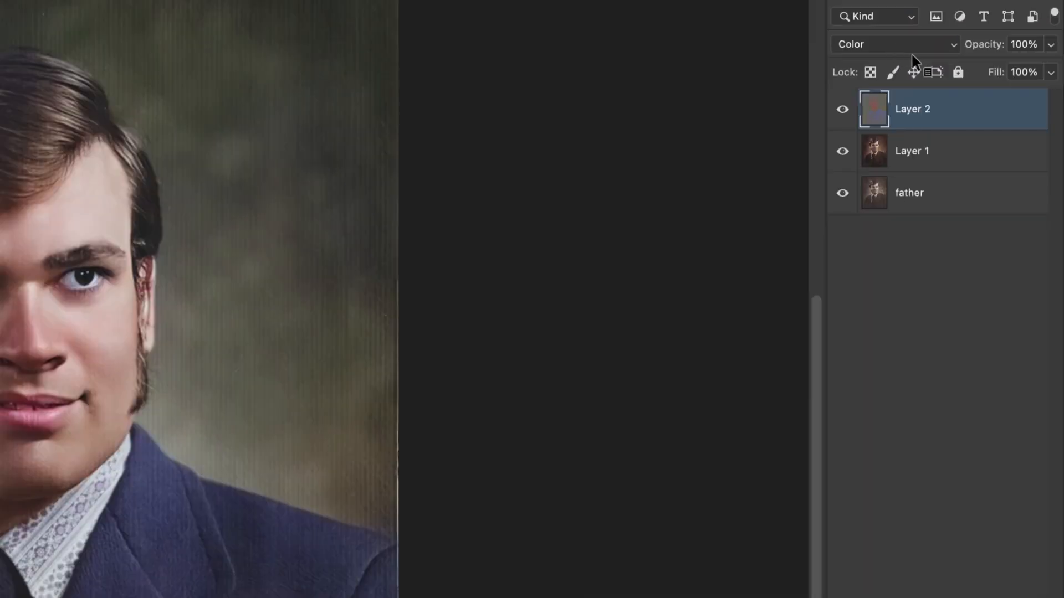
left_click(895, 44)
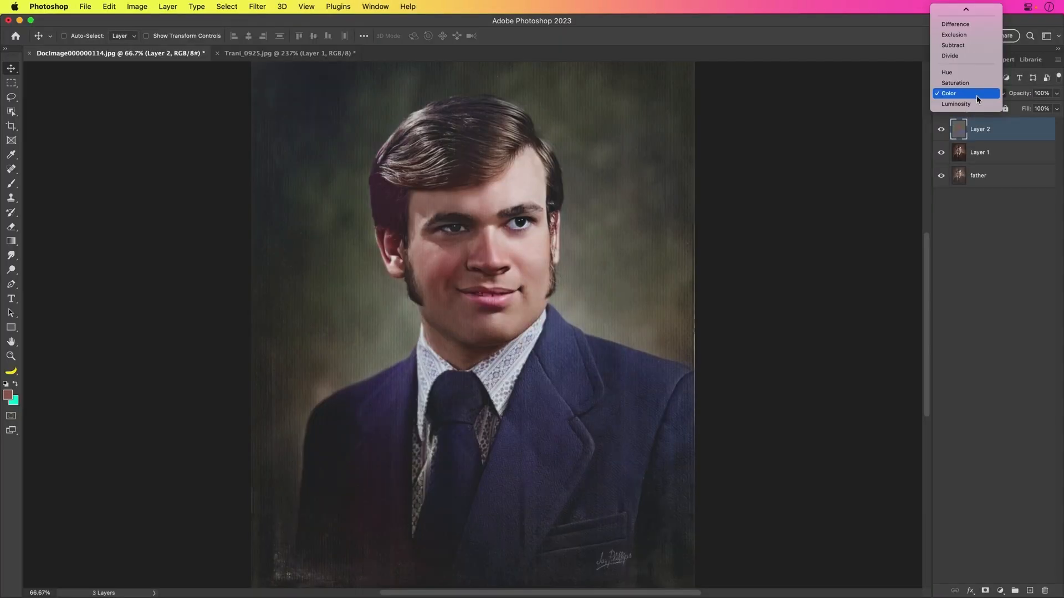
left_click(953, 93)
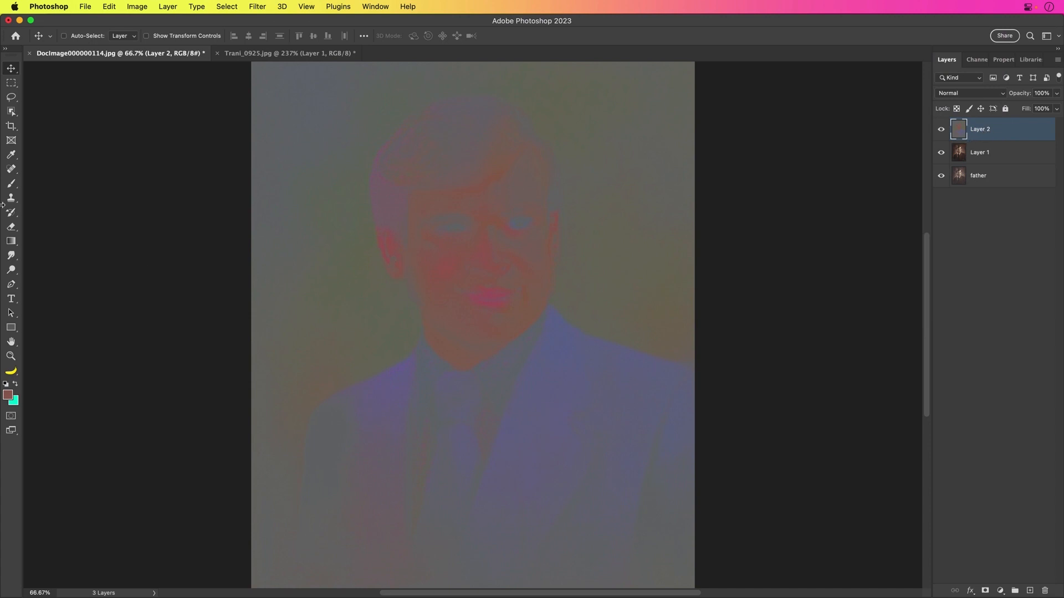
Brush extra pink onto the lips on Layer 2 and blend the layer as Color
left_click(11, 184)
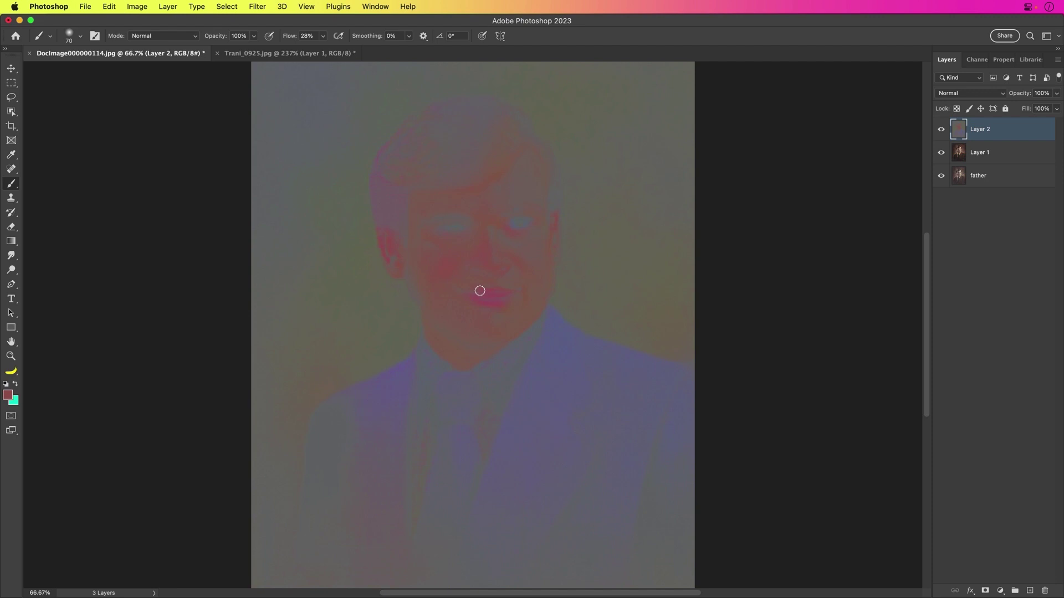
mouse_move(488, 291)
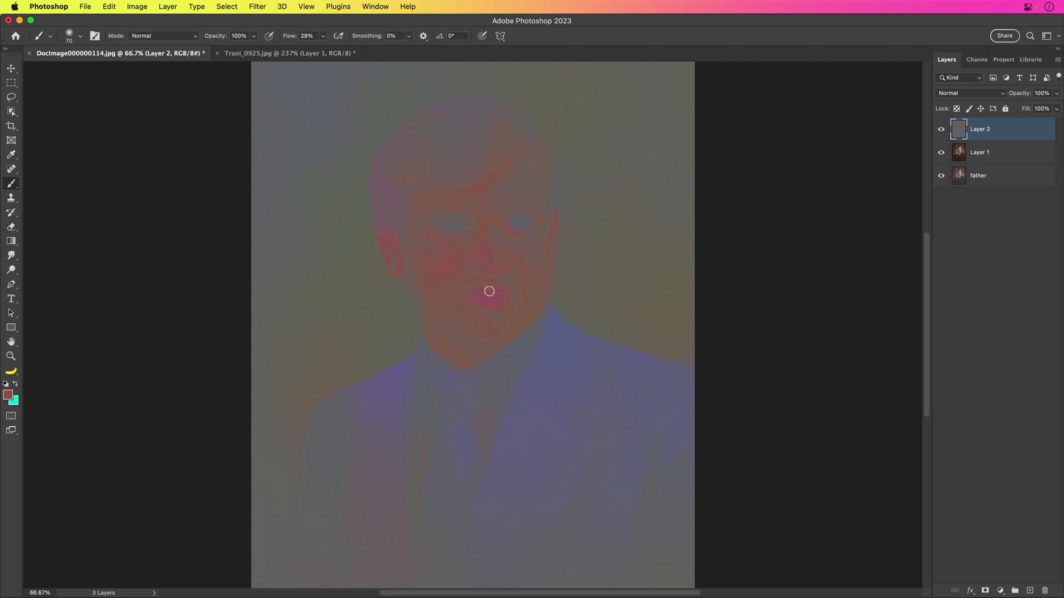
mouse_move(481, 300)
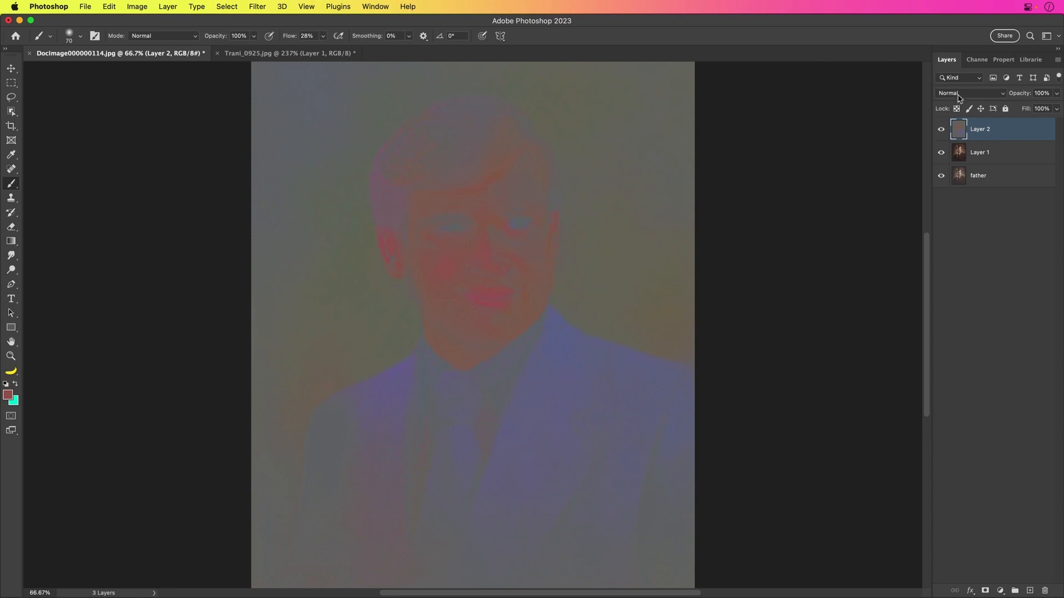
left_click(971, 93)
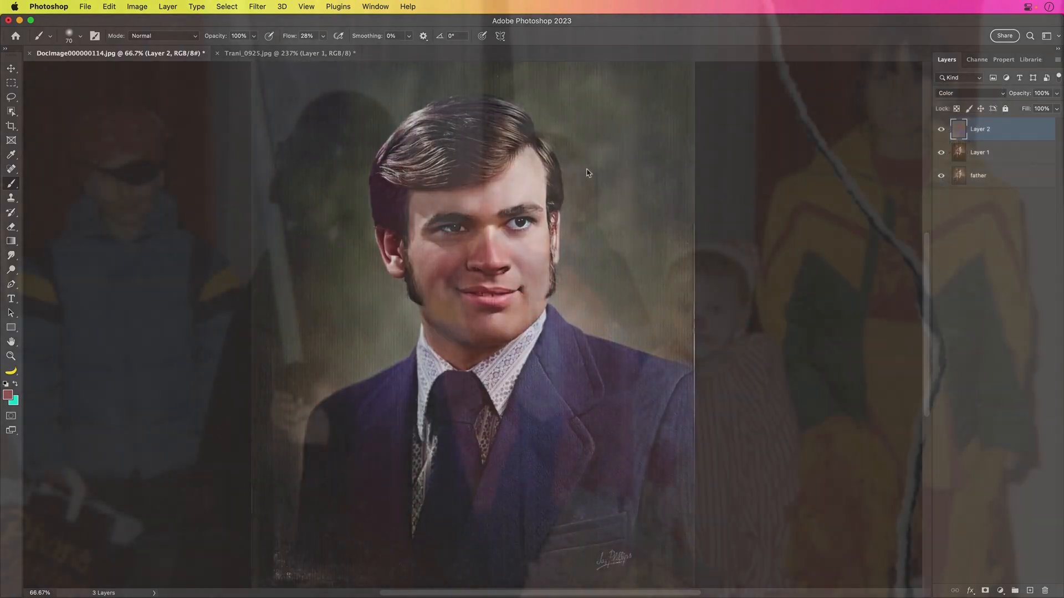